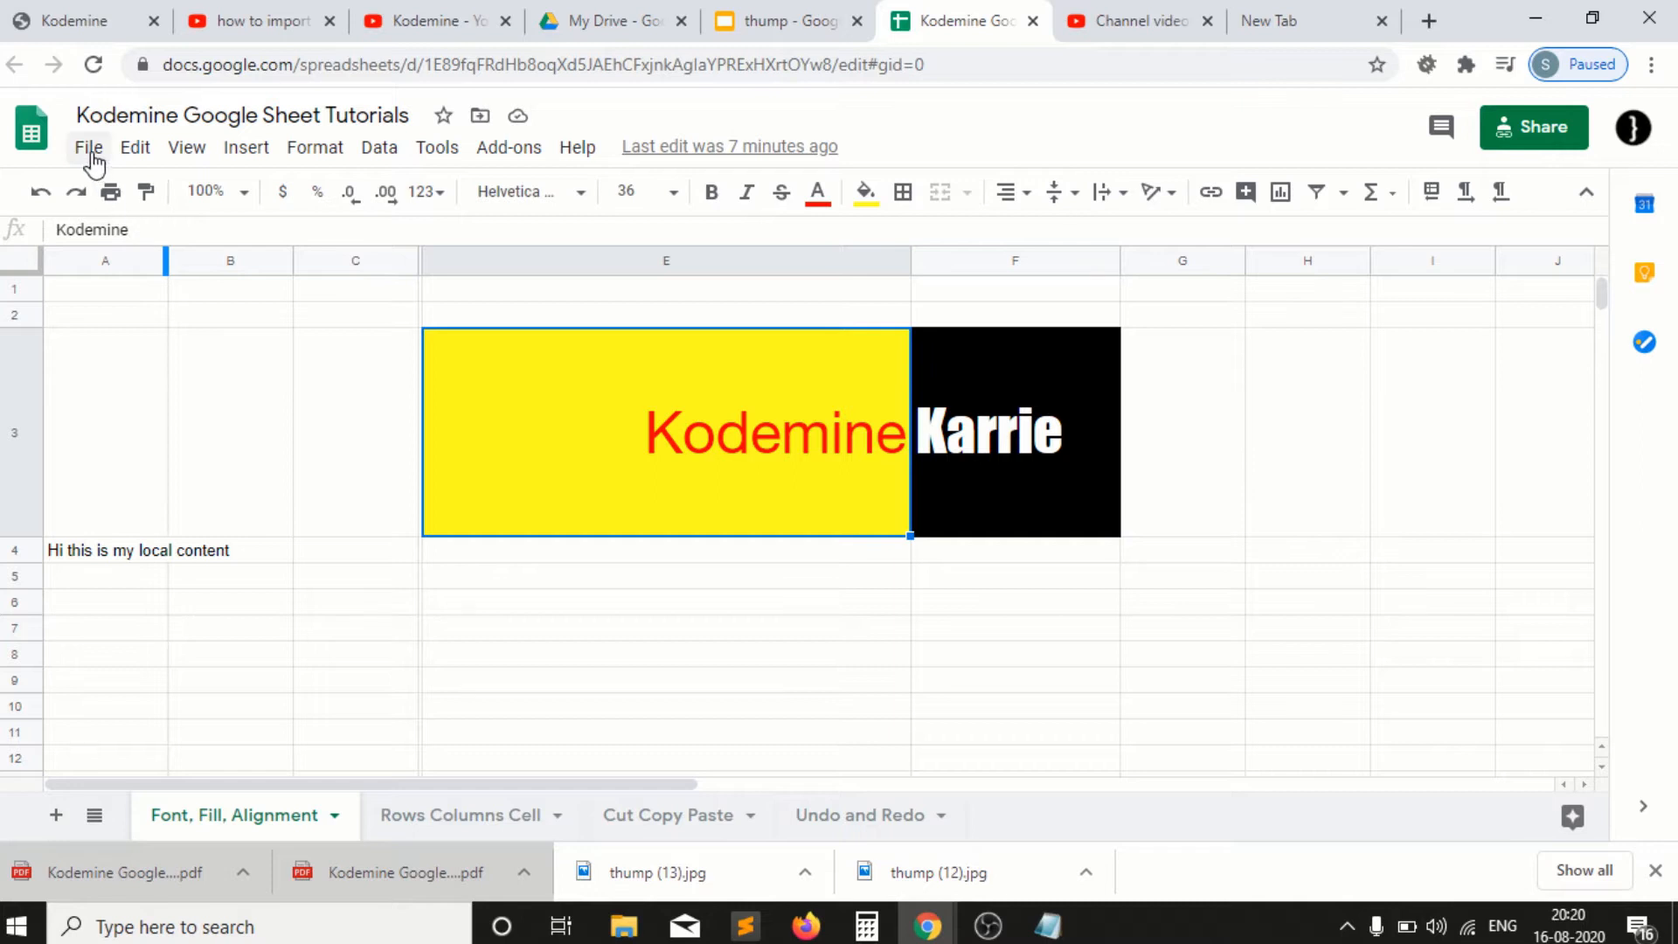
Open See version history from the File menu of Kodemine Google Sheet Tutorials.
click(89, 146)
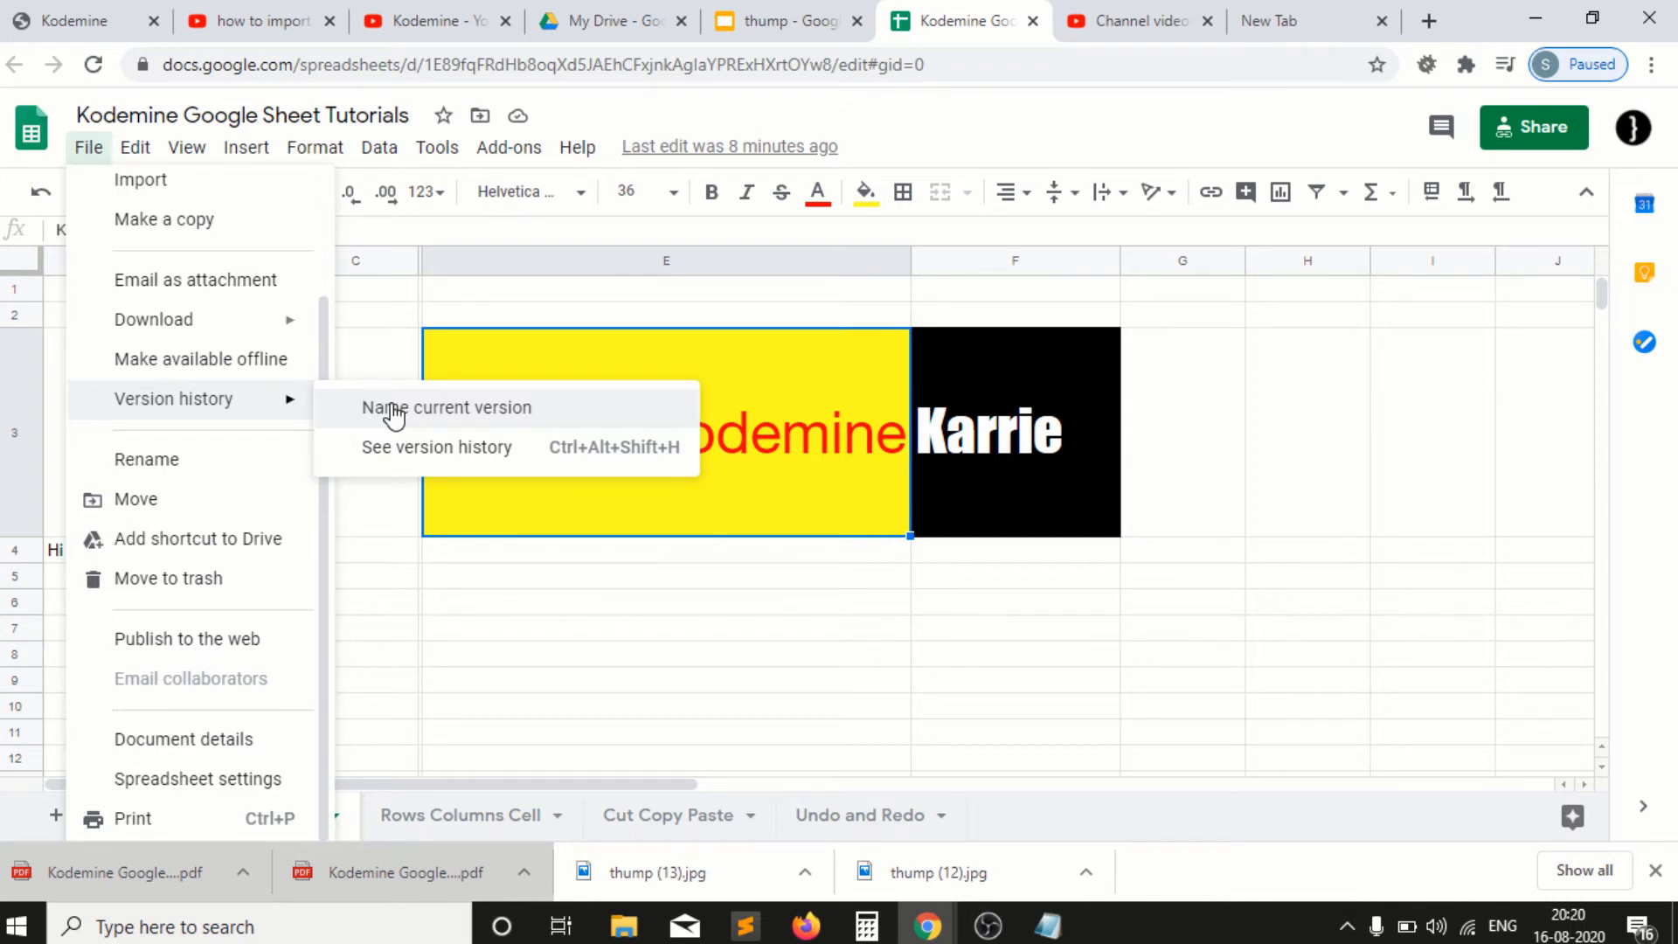
mouse_move(423, 455)
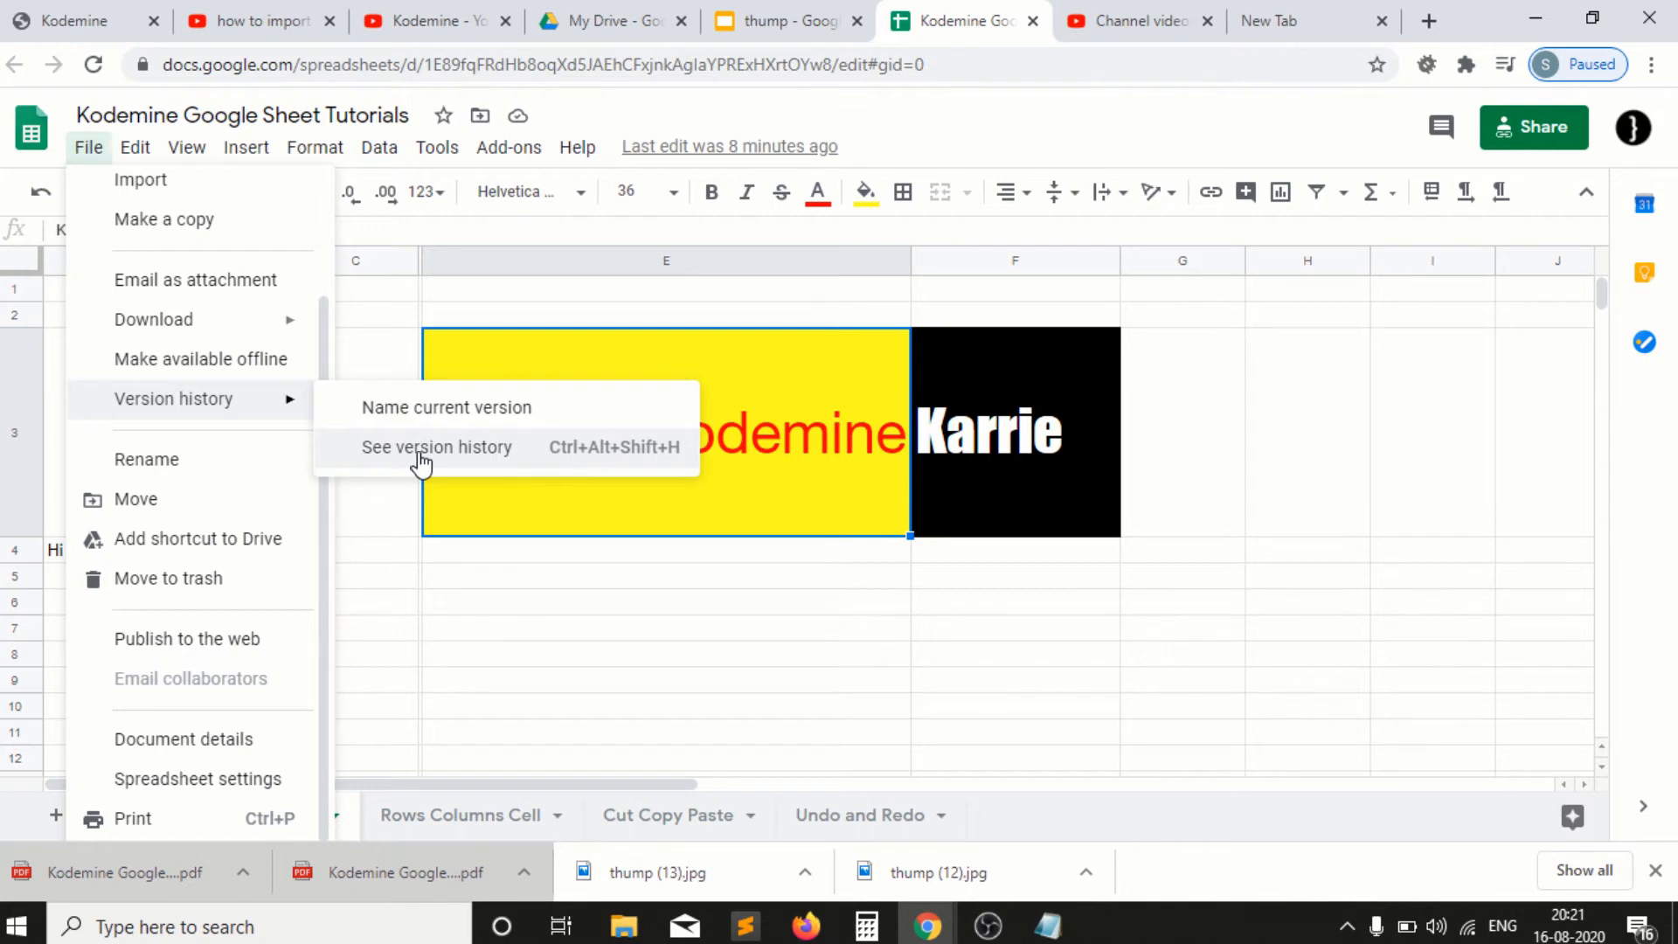
click(435, 447)
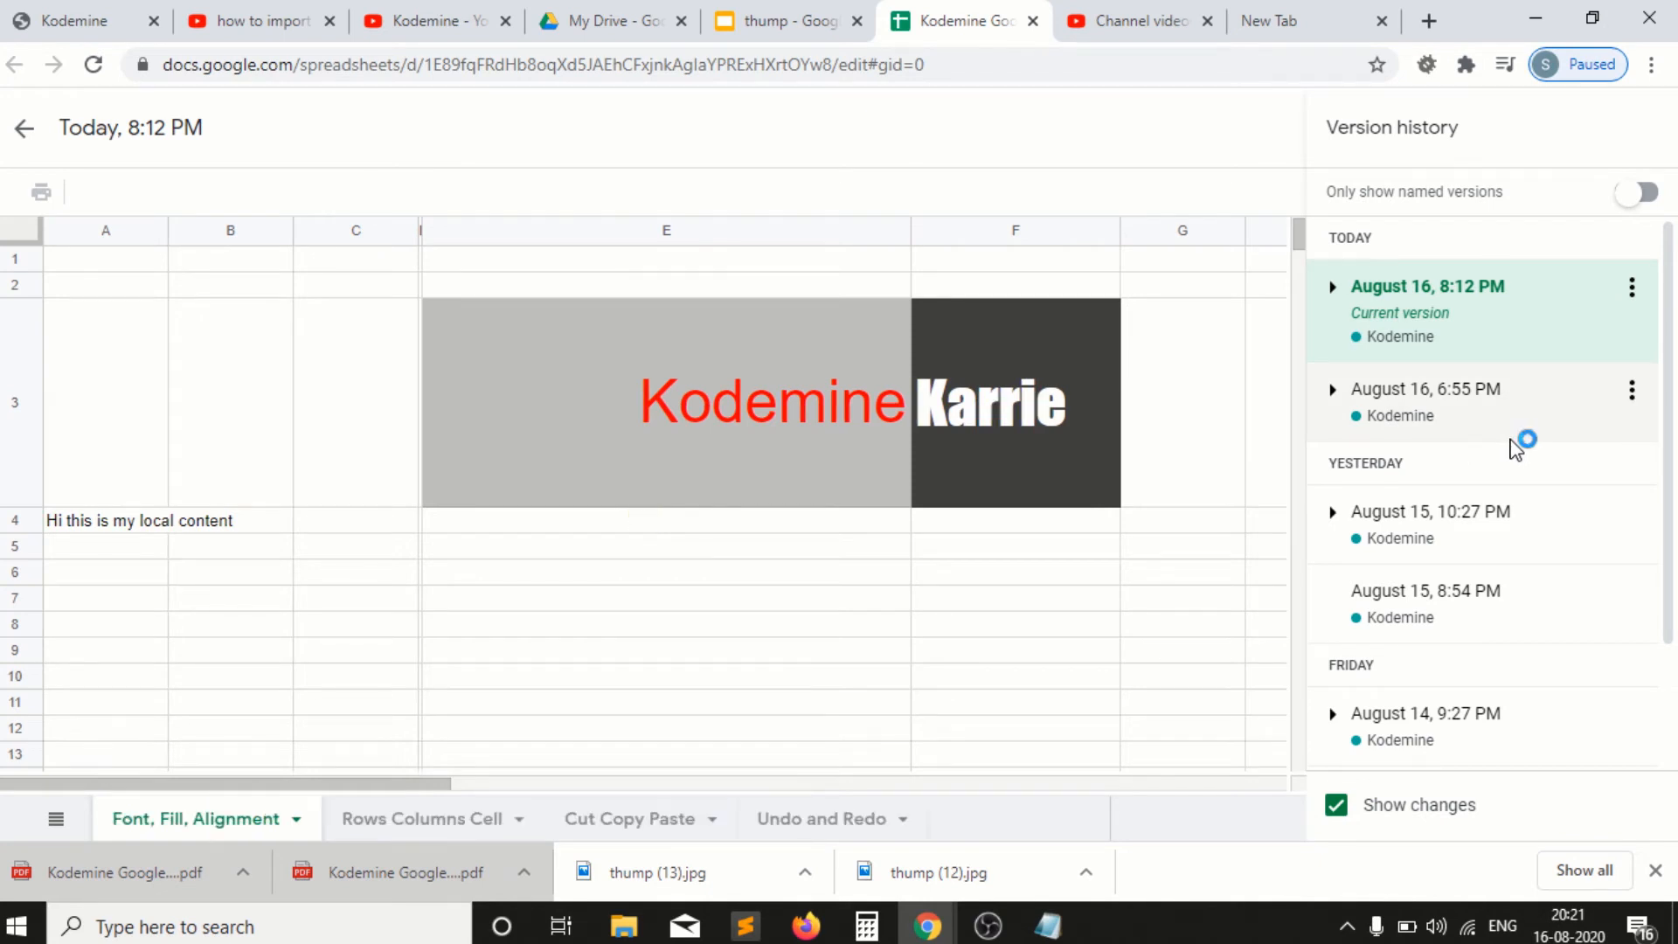
click(1426, 388)
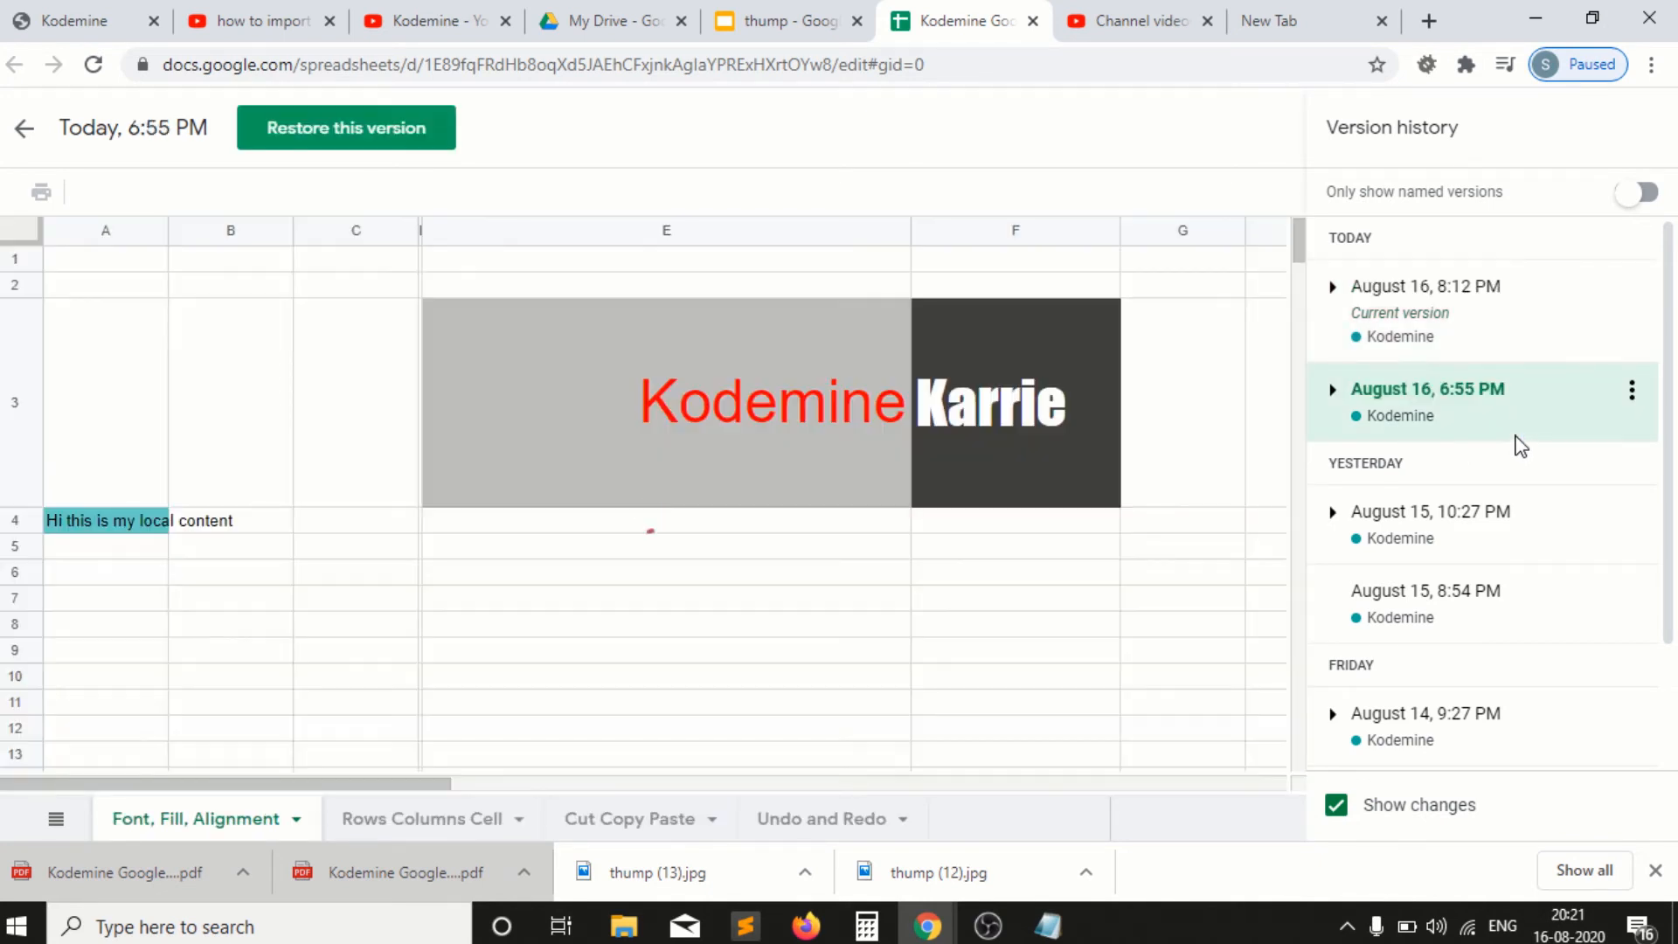
click(1430, 511)
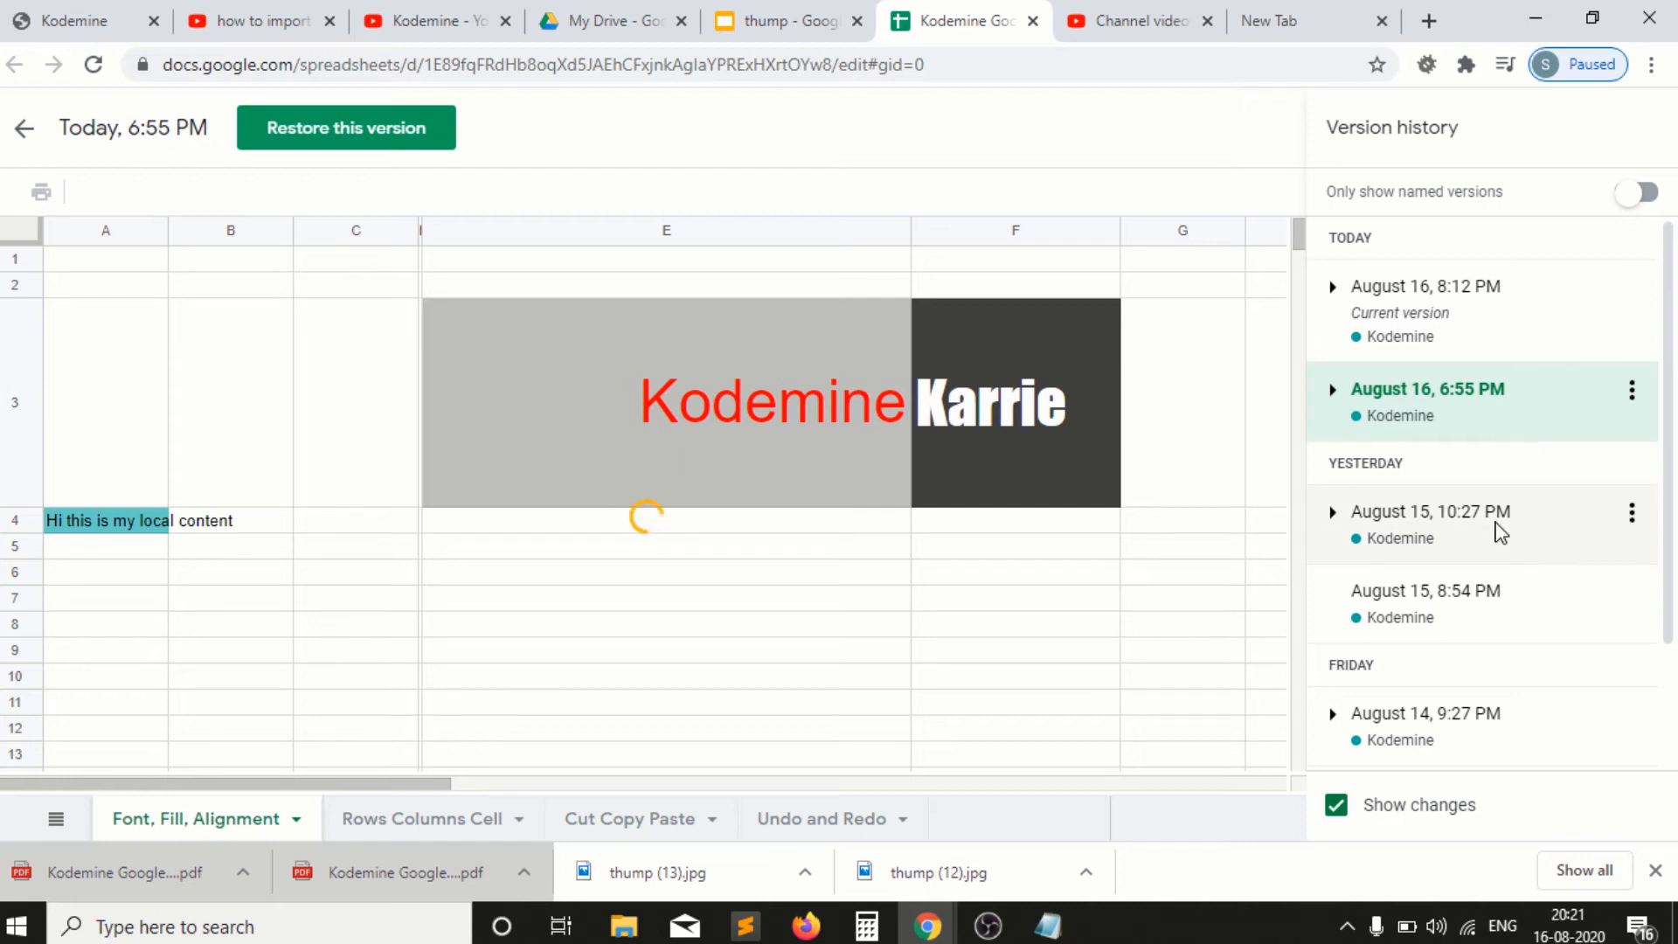
click(1429, 512)
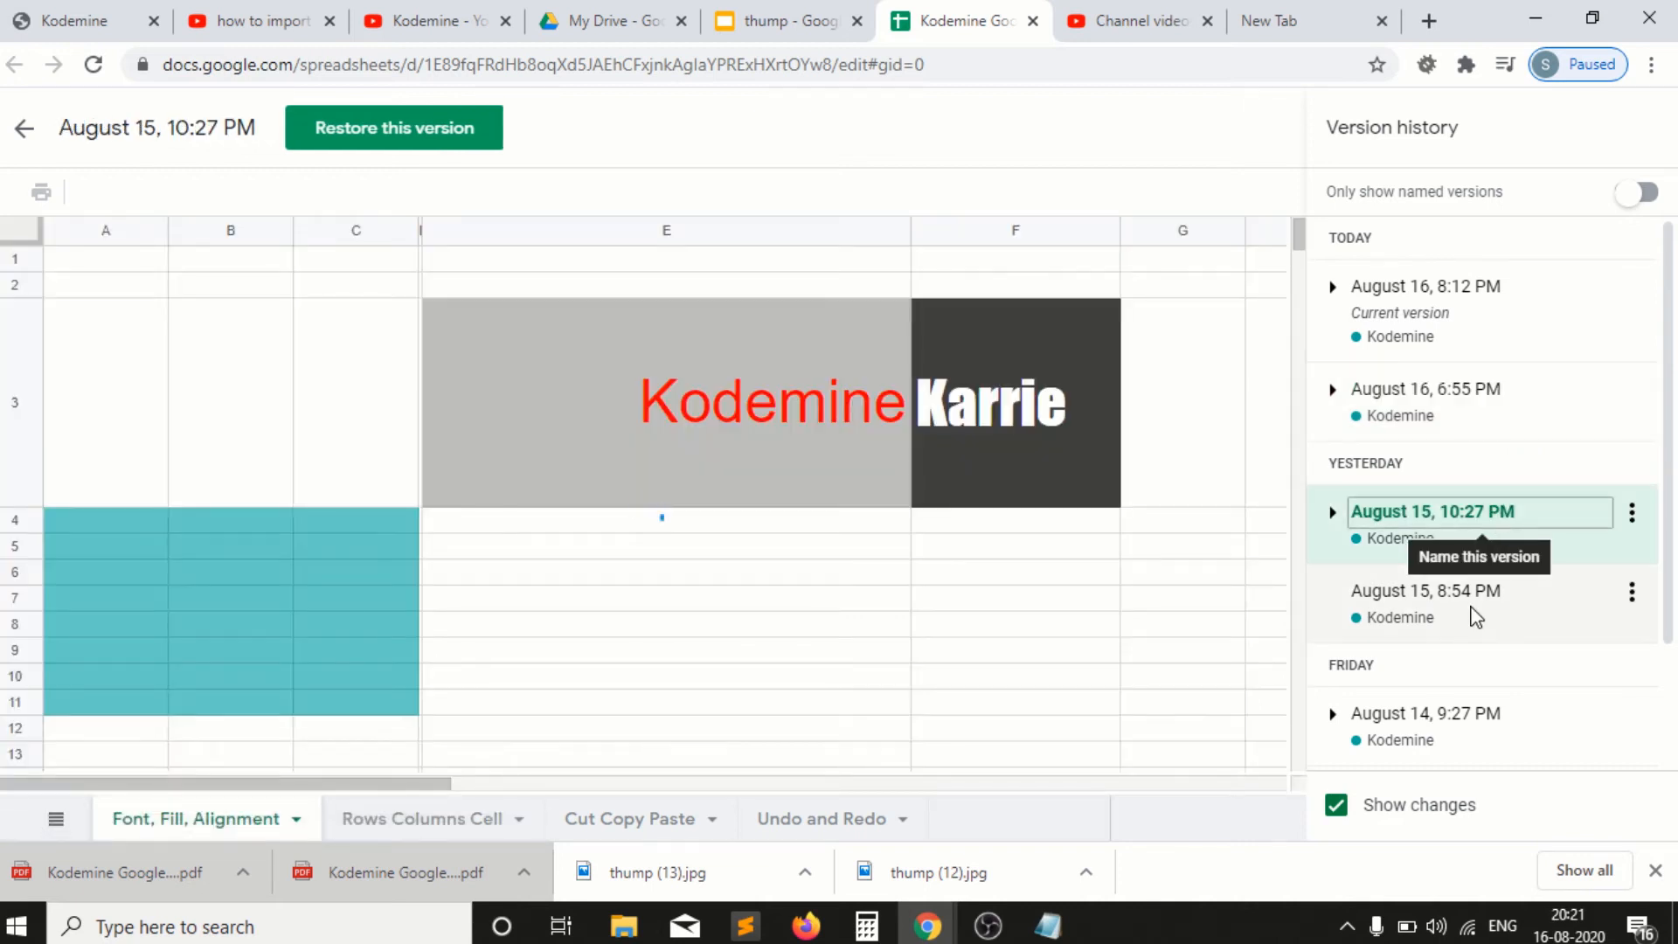
click(1424, 590)
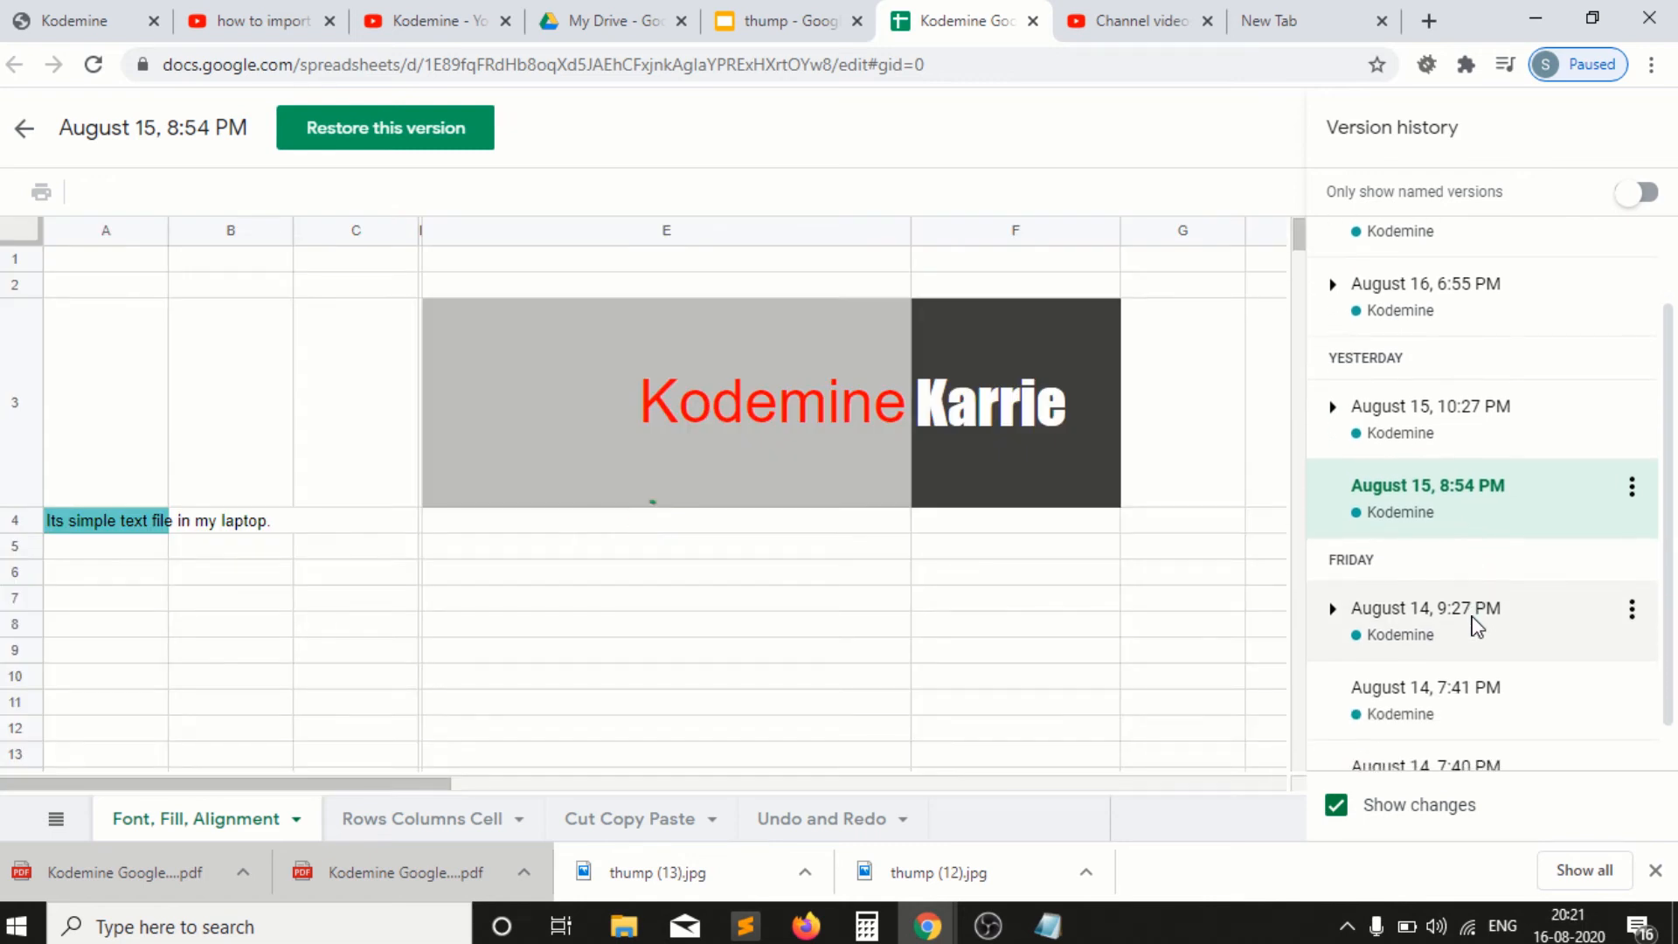
click(1426, 608)
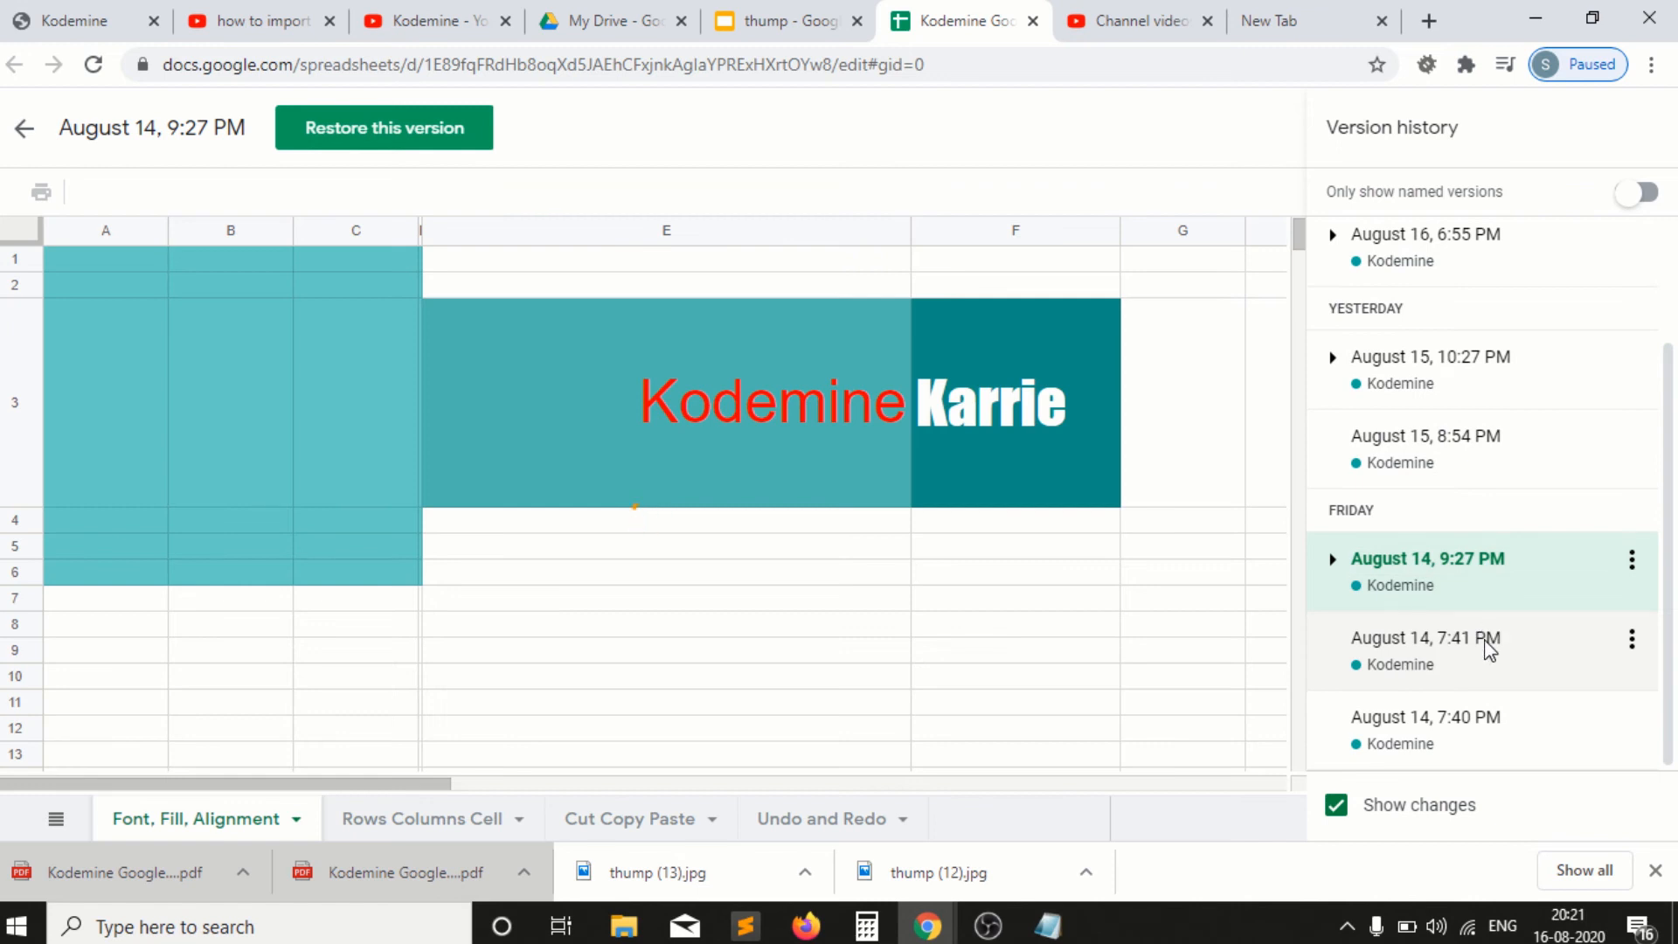
click(1423, 638)
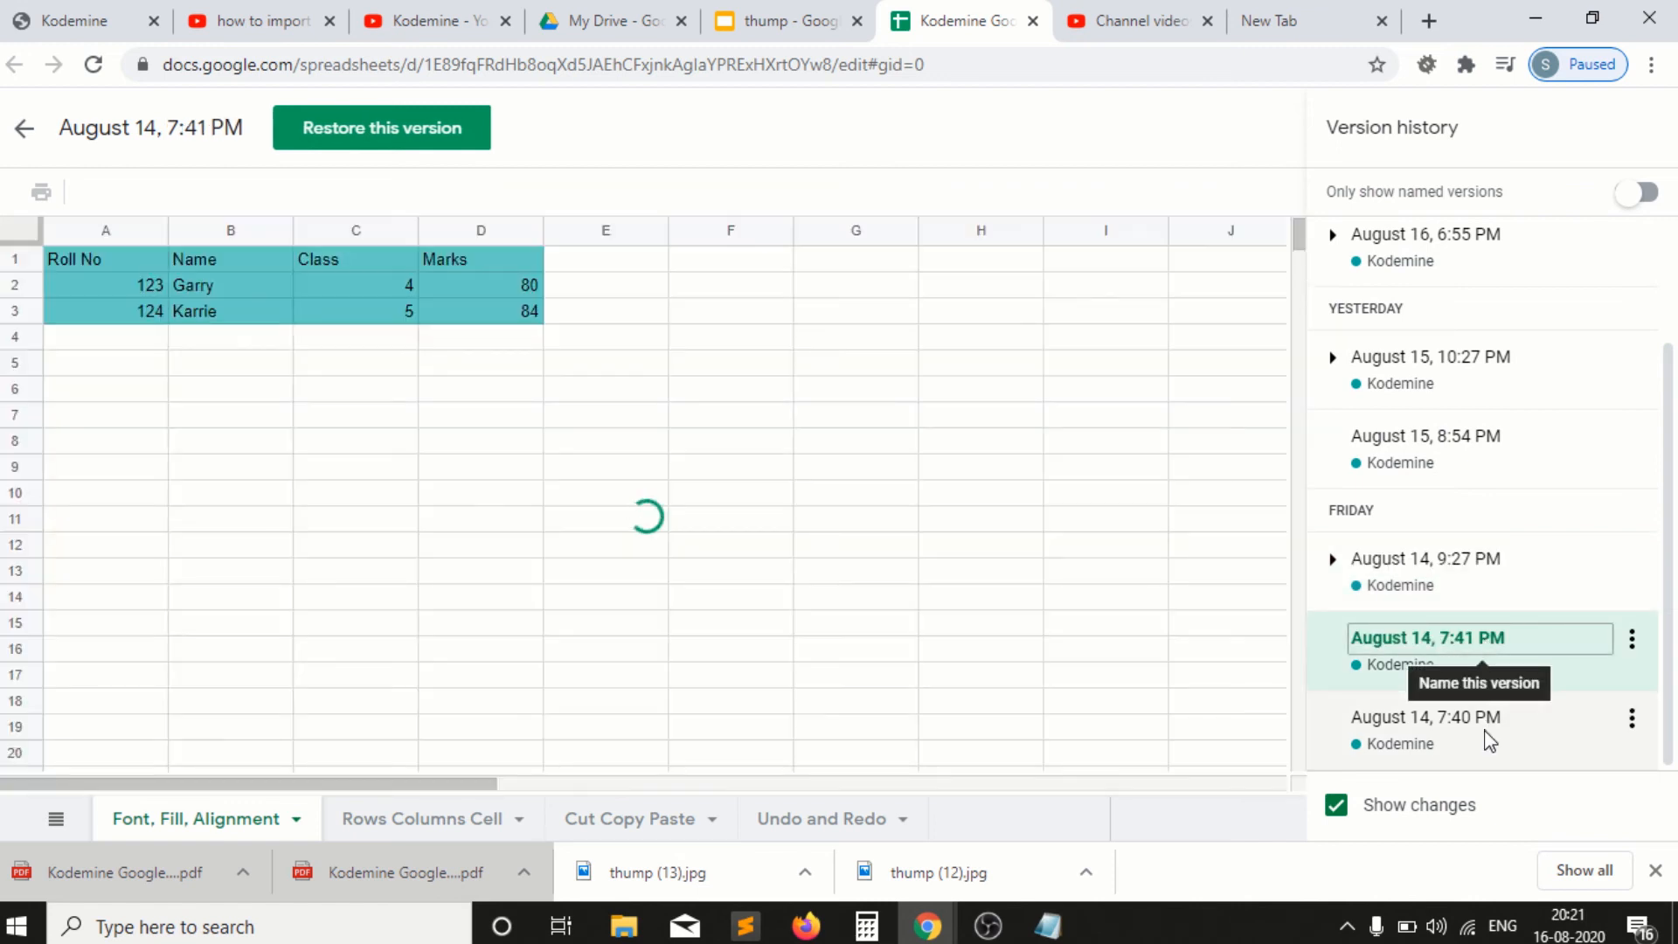
click(1424, 715)
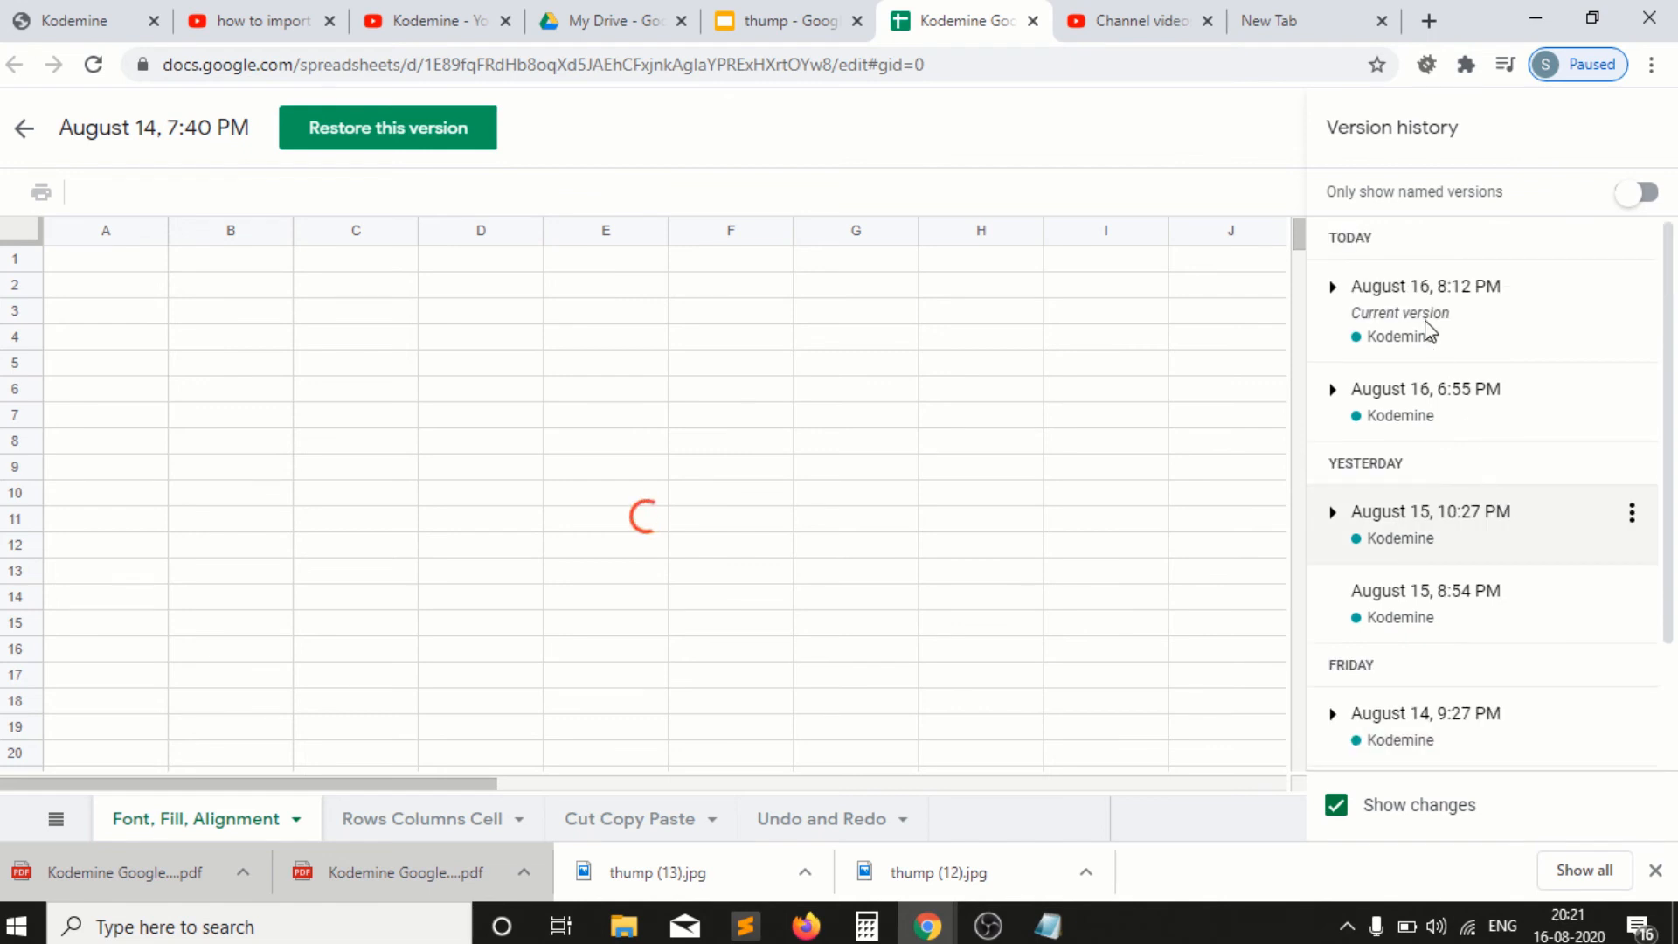
click(1424, 285)
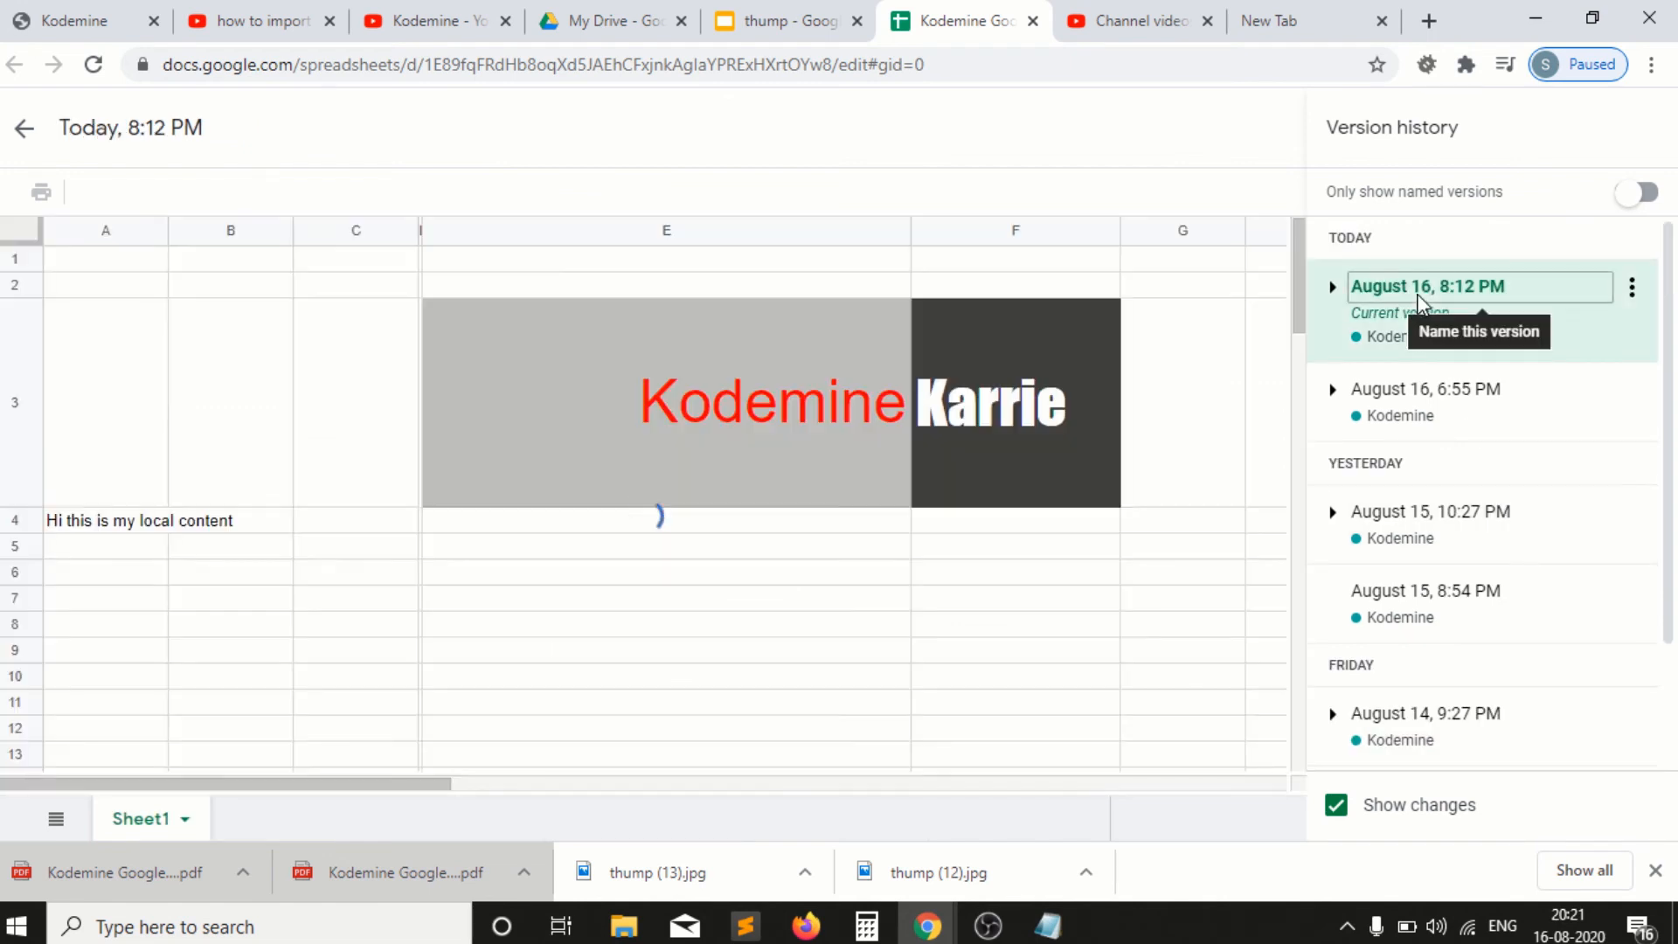